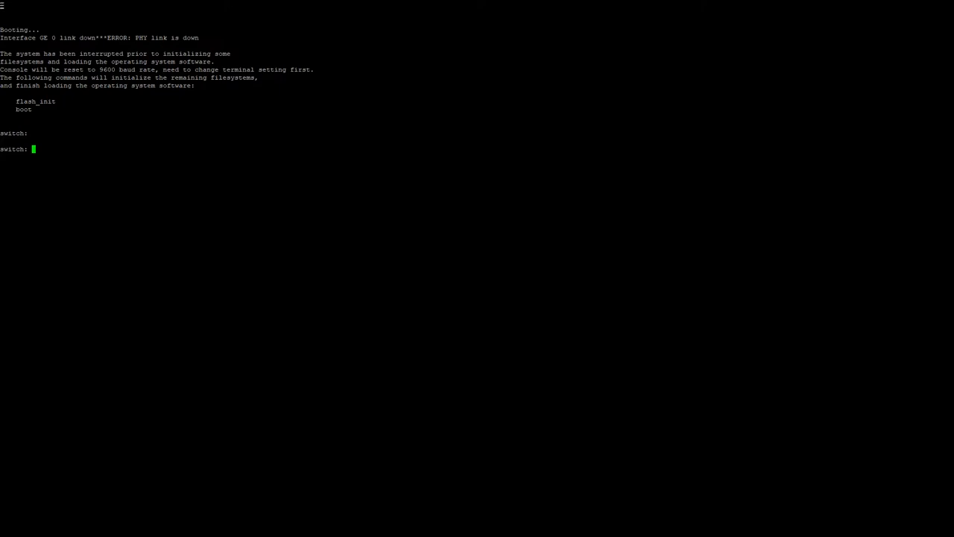
Initialize the flash filesystem with flash_init and list the ROMMON commands with help
{"action": "type", "text": "f"}
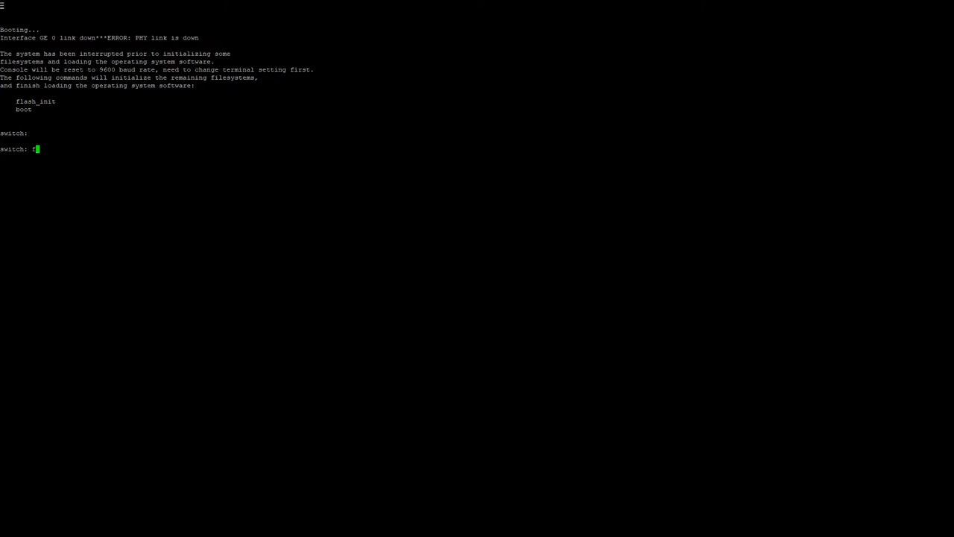
{"action": "type", "text": "flash_init"}
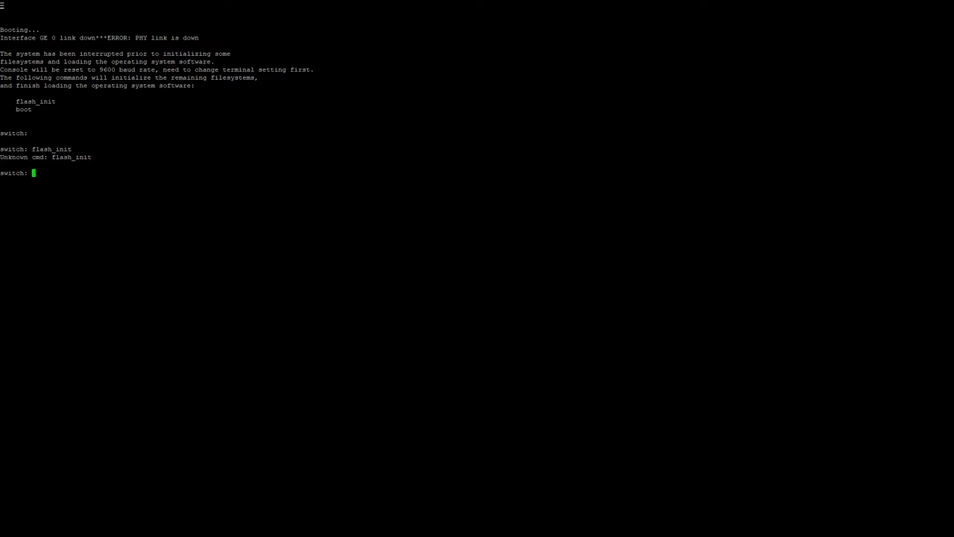
{"action": "type", "text": "flash_init"}
{"action": "type", "text": "help"}
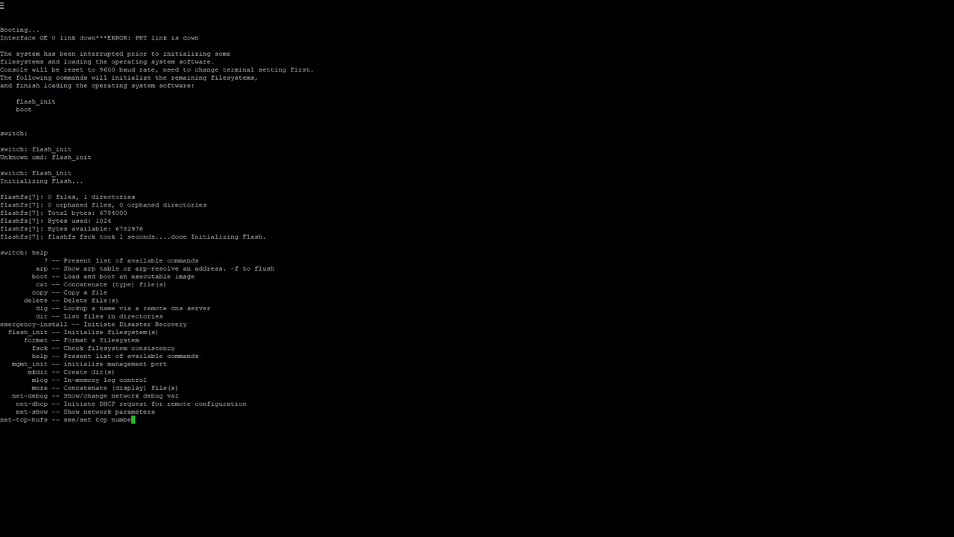
Continue the help output to show the remaining commands, including emergency-install
{"action": "key", "text": "Return"}
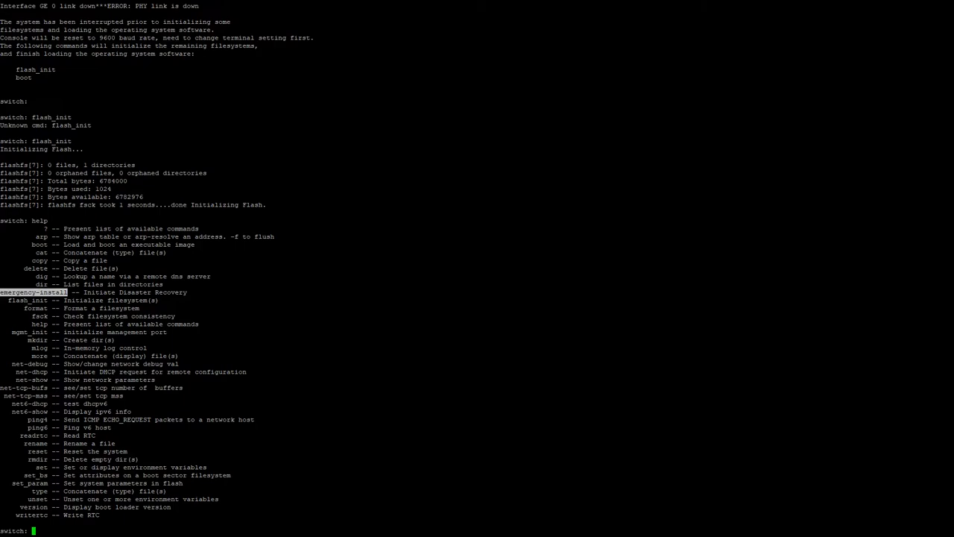
List the USB drive contents with dir usbflash0: showing the cat3k_caa-universalk9 images
{"action": "type", "text": "di"}
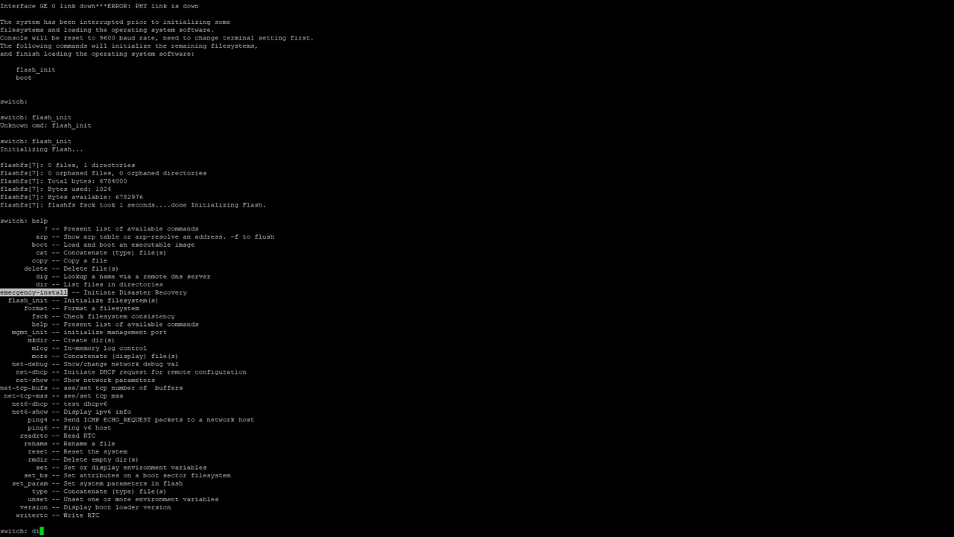
{"action": "type", "text": "usbf"}
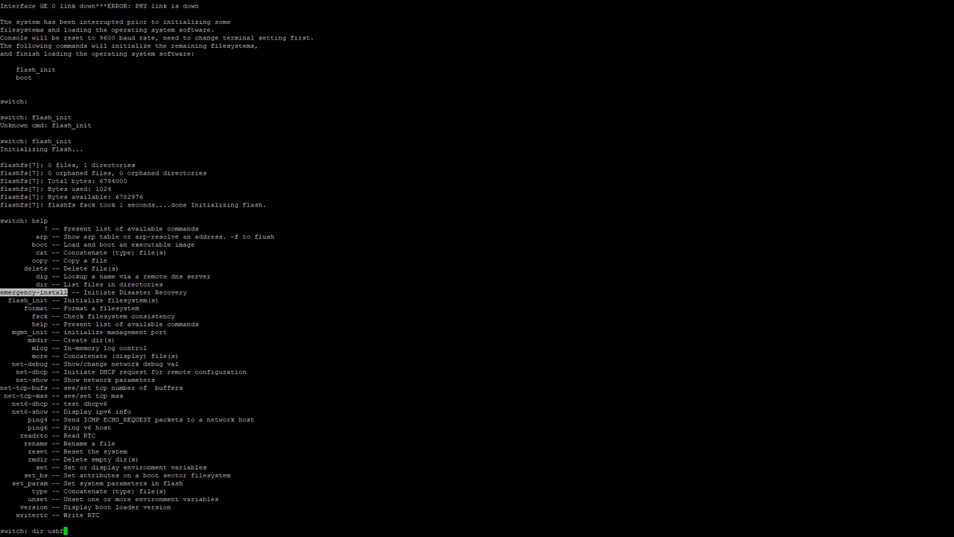
{"action": "type", "text": "lash0:"}
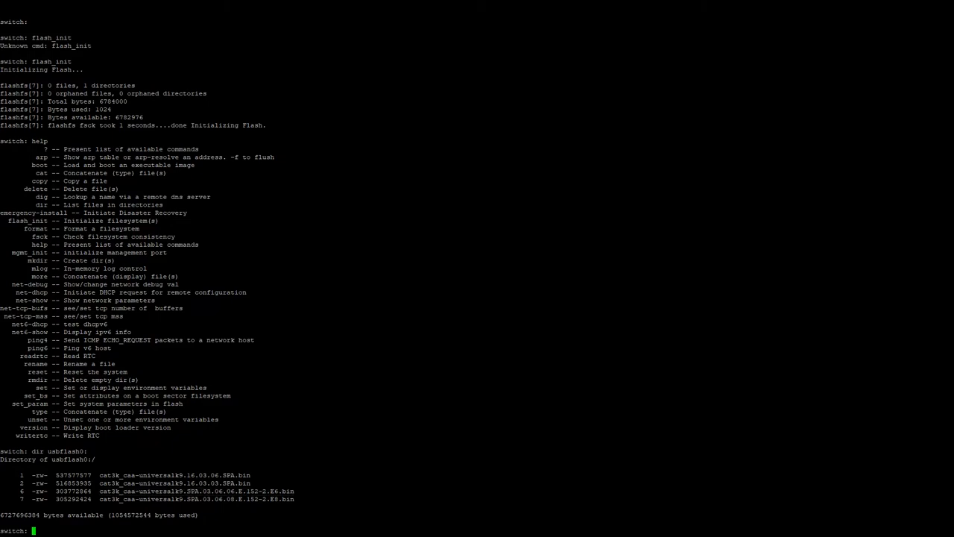
Run emergency-install usbflash0:cat3k_caa-universalk9.SPA.03.06.06.E.152-2.E6.bin until the bootflash erase prompt
{"action": "type", "text": "emergency-insta"}
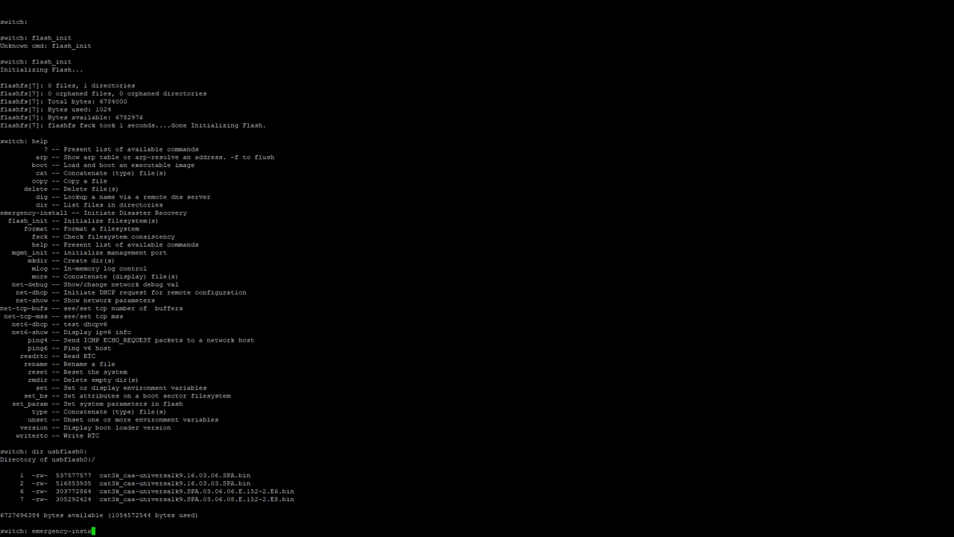
{"action": "type", "text": "ll"}
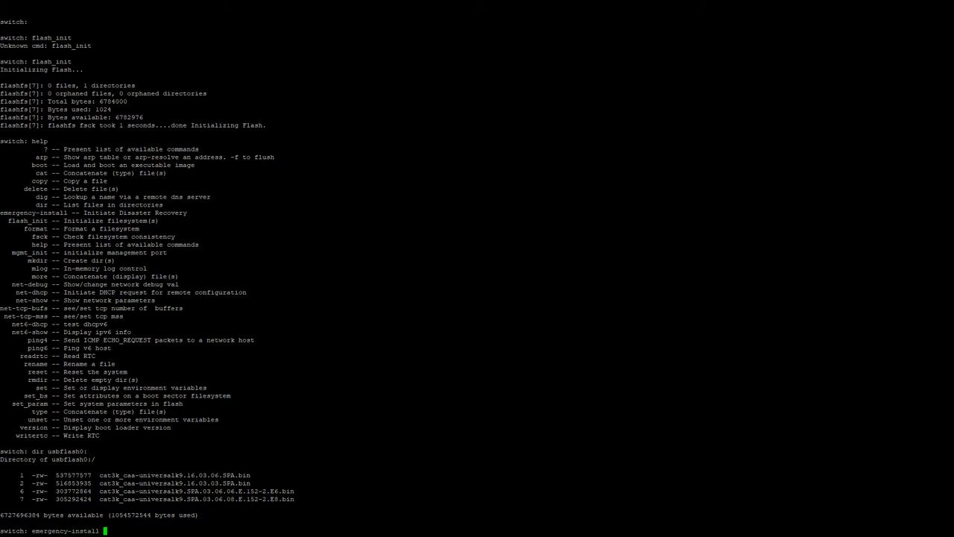
{"action": "type", "text": "usbflash0:/"}
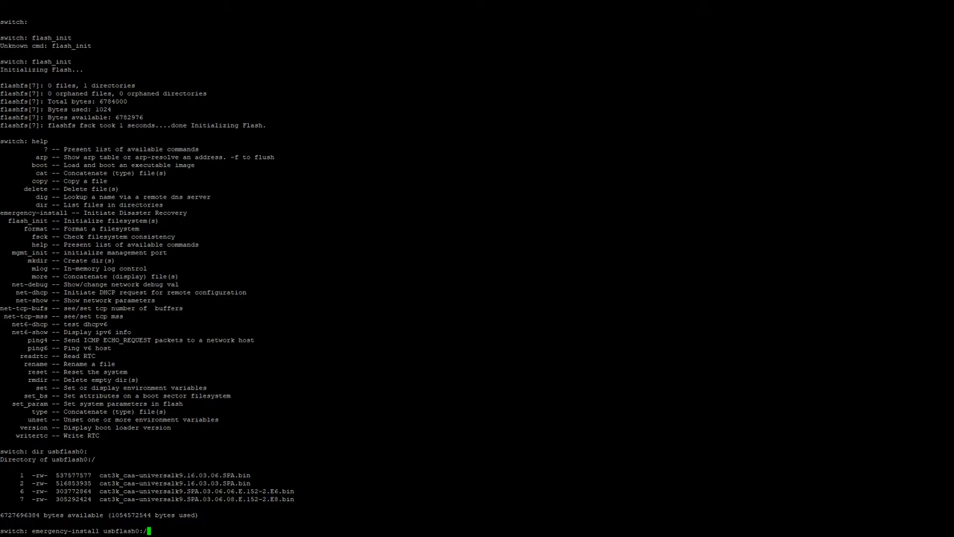
{"action": "type", "text": "cat3k_caa-universalk9.SPA.03.06.06.E.152-2.E6.bin"}
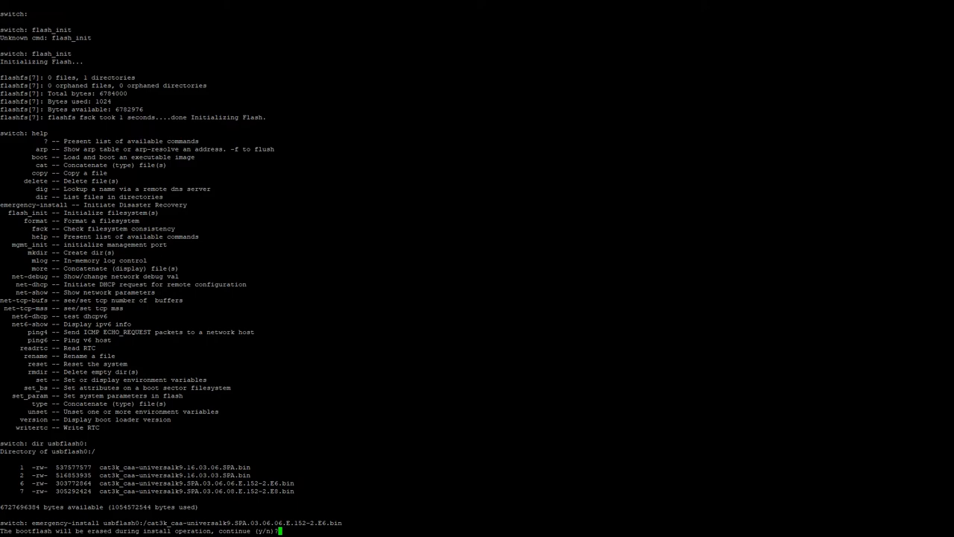
Confirm erasing bootflash with y so the install completes and the switch reboots
{"action": "type", "text": "y"}
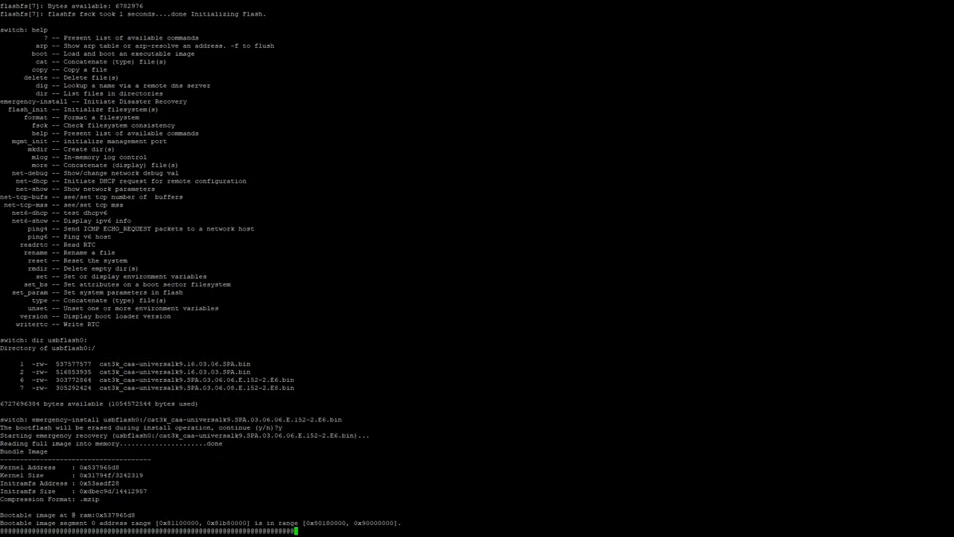
{"action": "scroll", "scroll_direction": "down", "scroll_amount": 3}
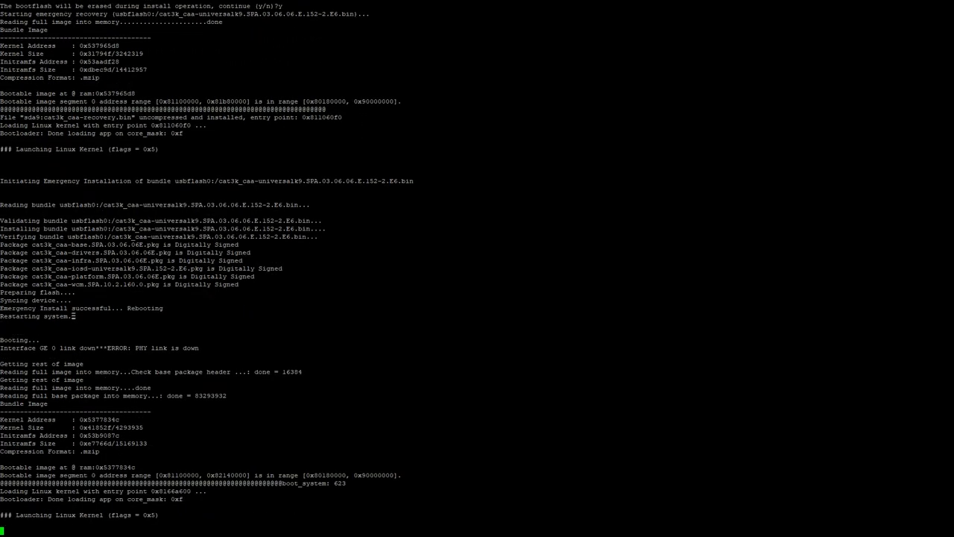
Scroll the console to follow the new image booting and microcode programming
{"action": "scroll", "scroll_direction": "down", "scroll_amount": 3}
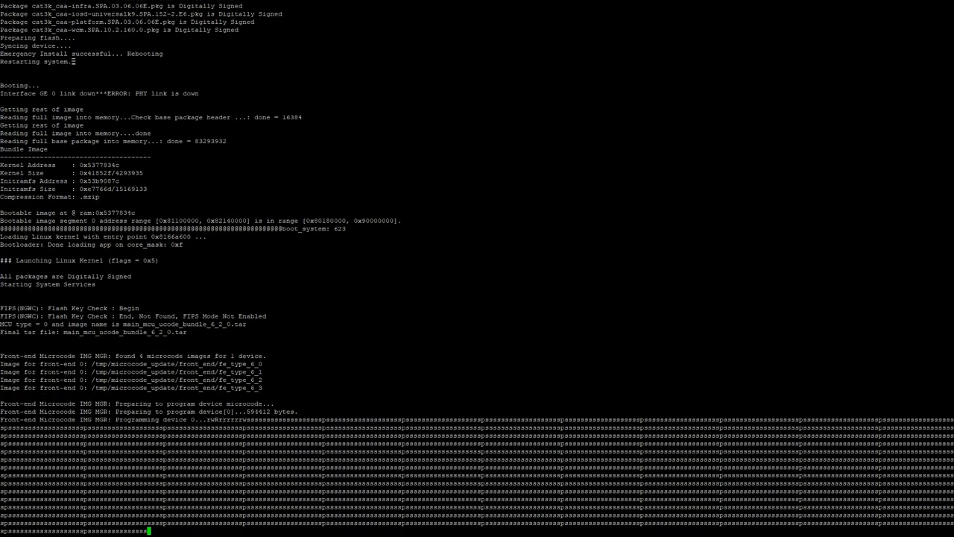
{"action": "scroll", "scroll_direction": "down", "scroll_amount": 3}
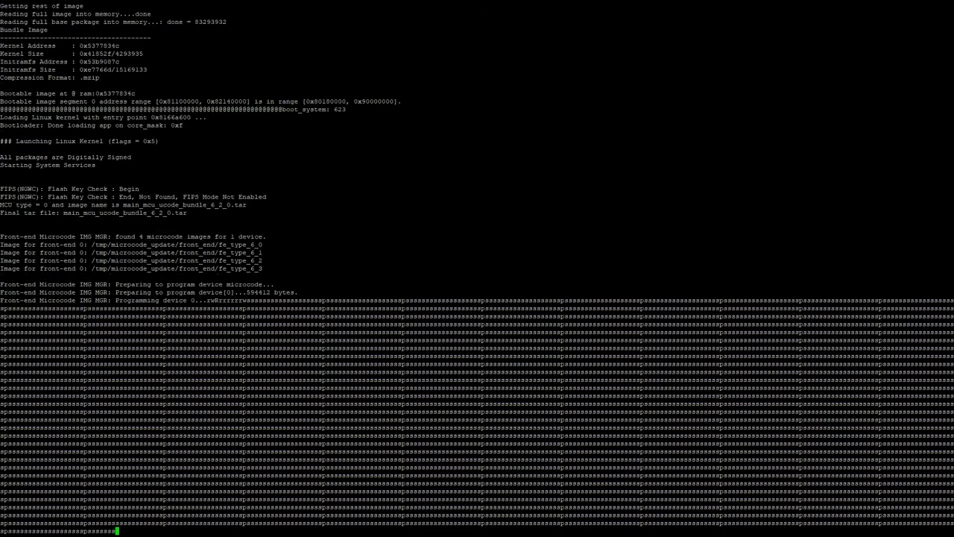